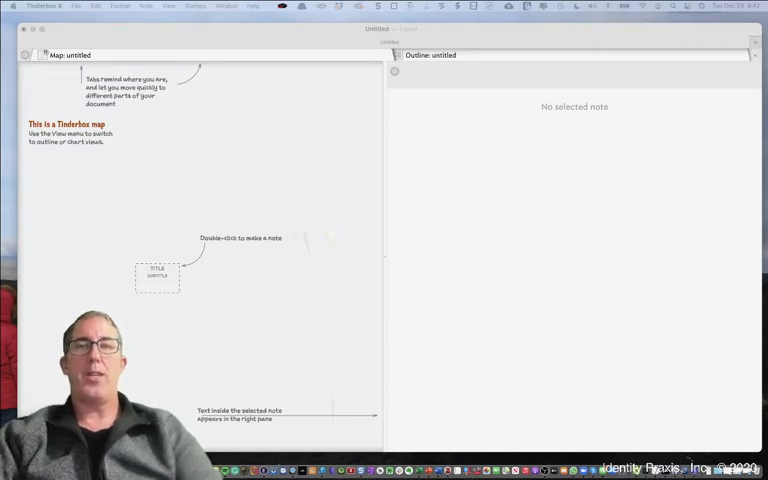
{"action": "mouse_move", "coordinate": [280, 128]}
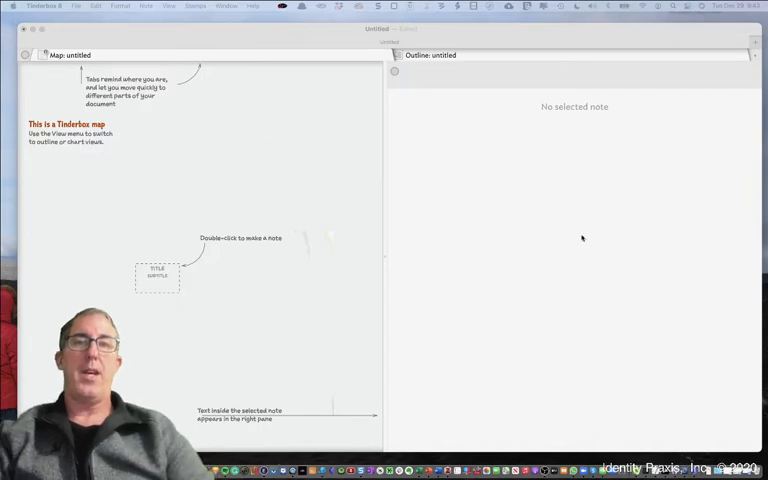
{"action": "mouse_move", "coordinate": [476, 120]}
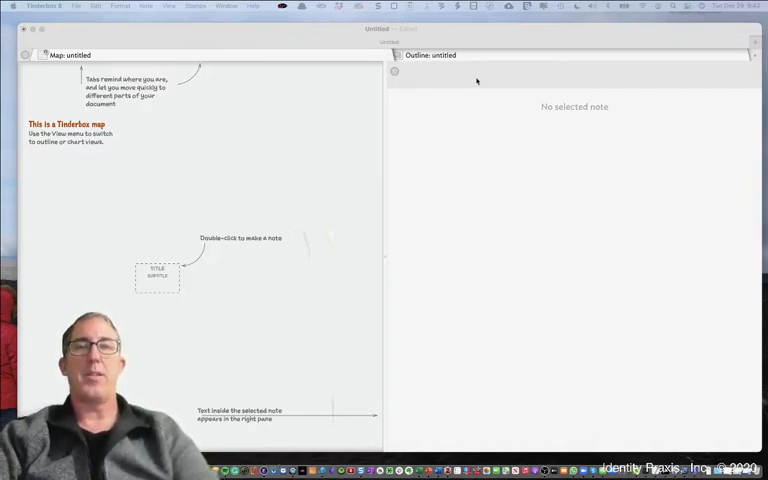
Step: Create a new note on the empty map titled 'Here is a first note'
{"action": "double_click", "coordinate": [236, 196]}
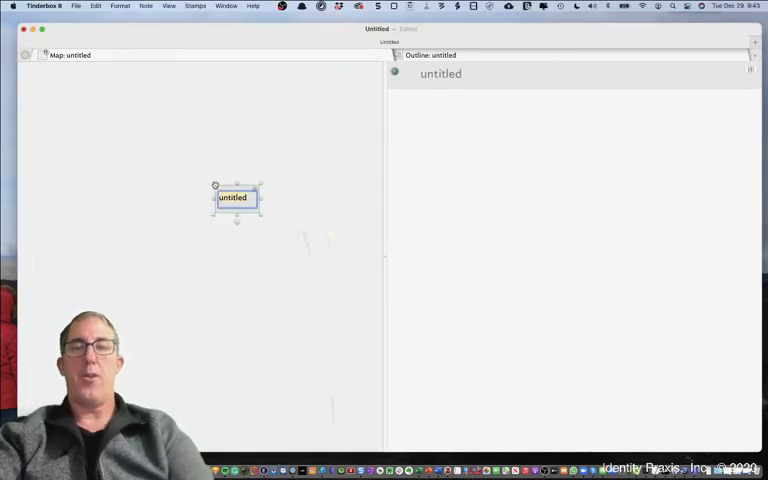
{"action": "type", "text": "Here is a first note"}
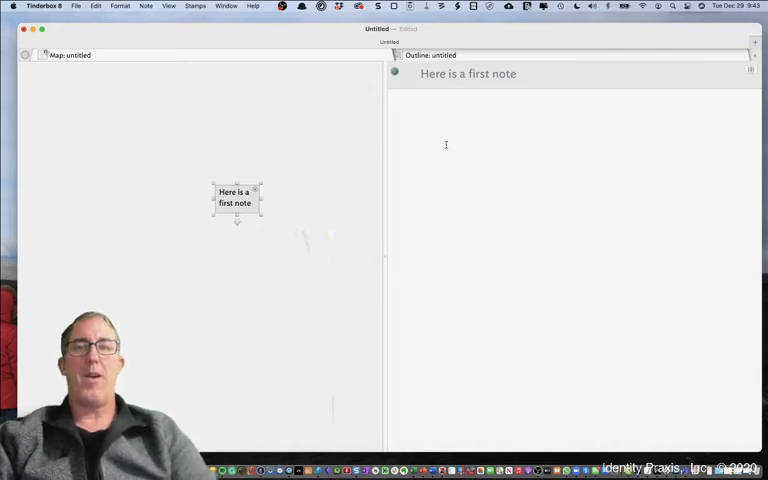
Step: Show the formatting ruler above the note's text via Format > Text > Show Ruler
{"action": "left_click", "coordinate": [120, 6]}
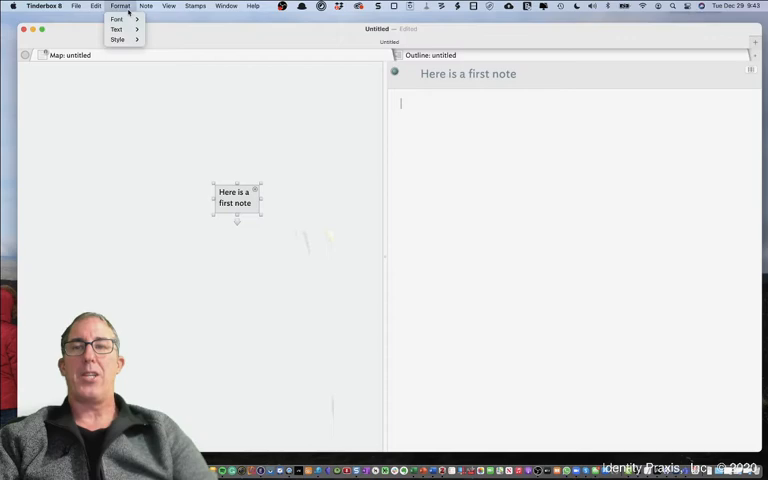
{"action": "left_click", "coordinate": [116, 28]}
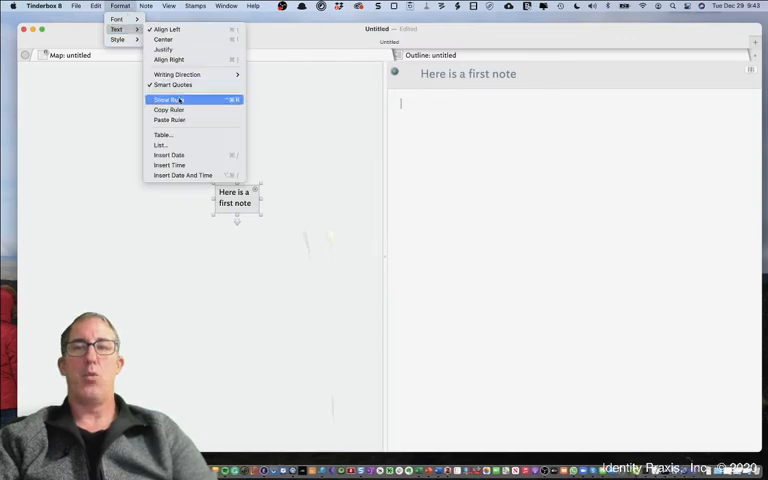
{"action": "left_click", "coordinate": [168, 100]}
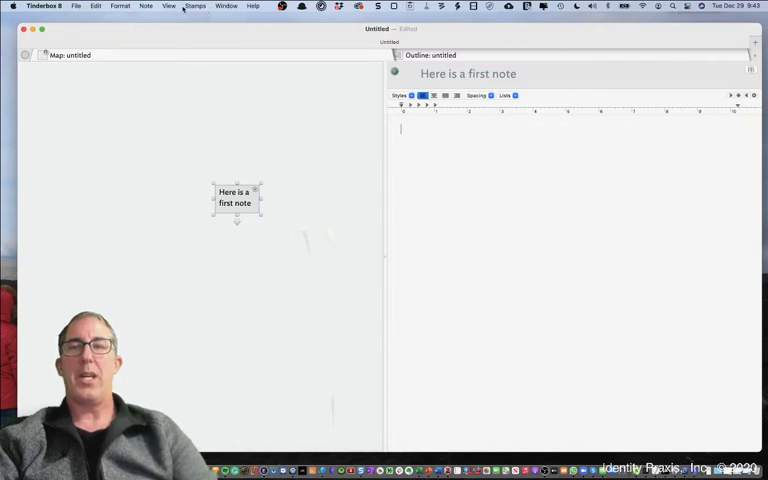
Step: Show the view toolbar and add notes 'Note 2' and 'Note 3' to the map
{"action": "left_click", "coordinate": [168, 6]}
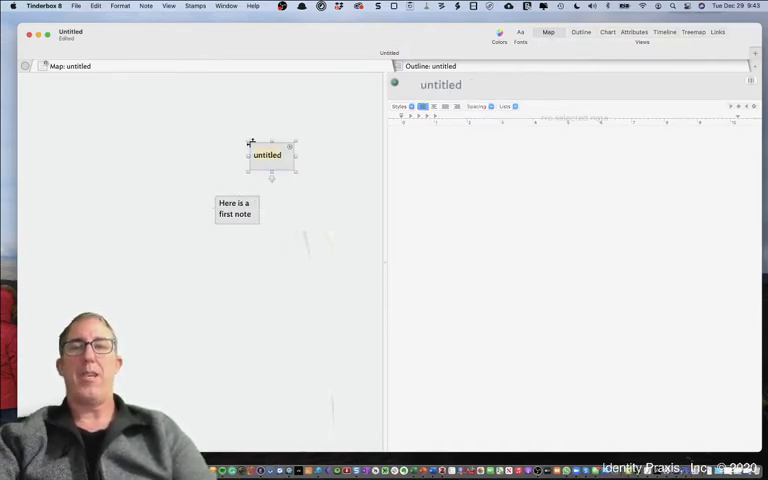
{"action": "type", "text": "Note 2"}
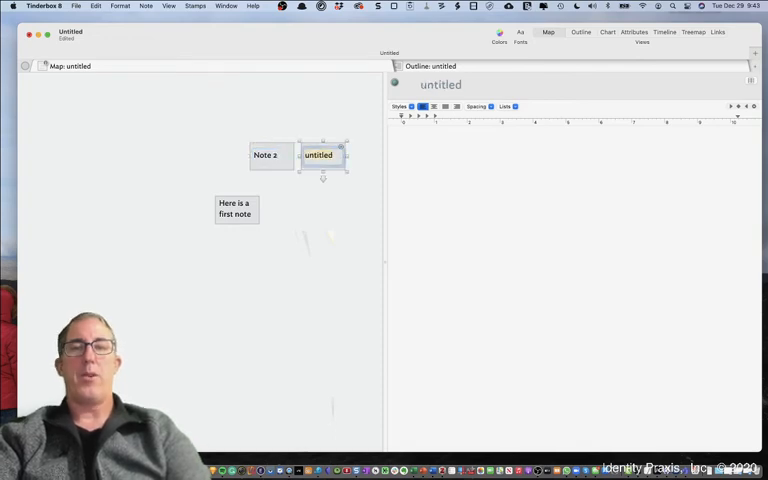
{"action": "type", "text": "Note 3"}
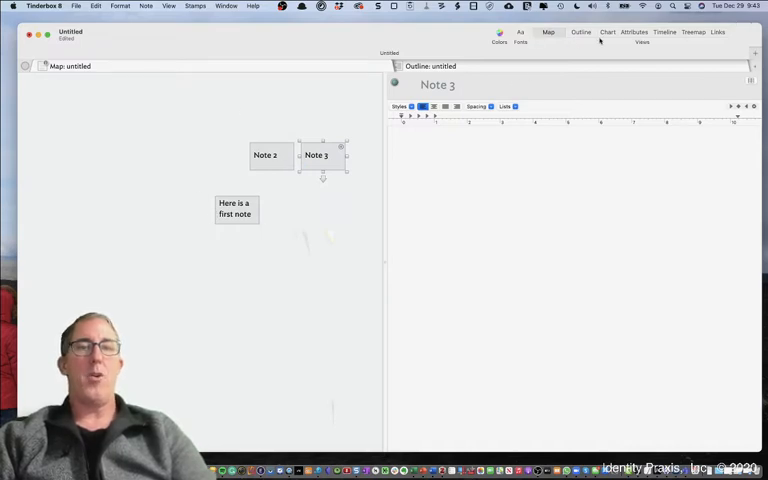
Step: Nest Note 3 under Note 2 in Outline view, check Chart view, and return to Map view
{"action": "left_click", "coordinate": [580, 32]}
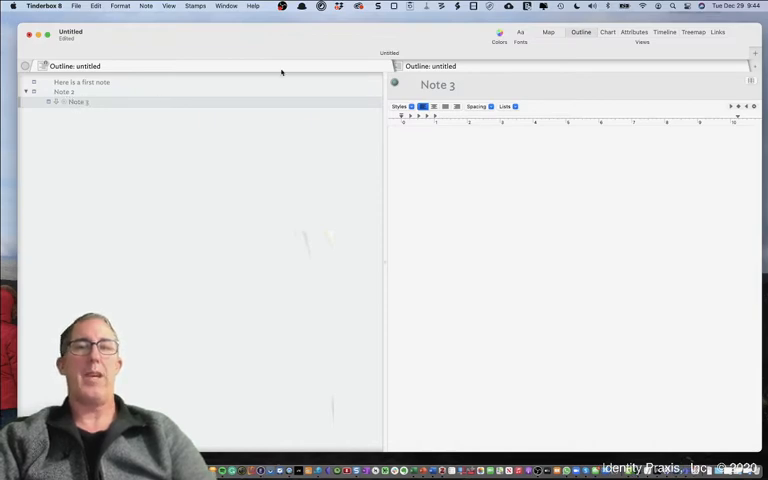
{"action": "left_click", "coordinate": [608, 32]}
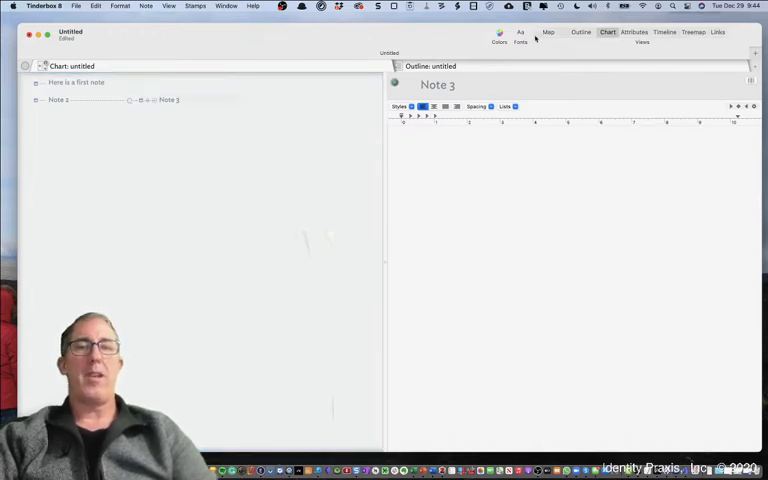
{"action": "left_click", "coordinate": [548, 32]}
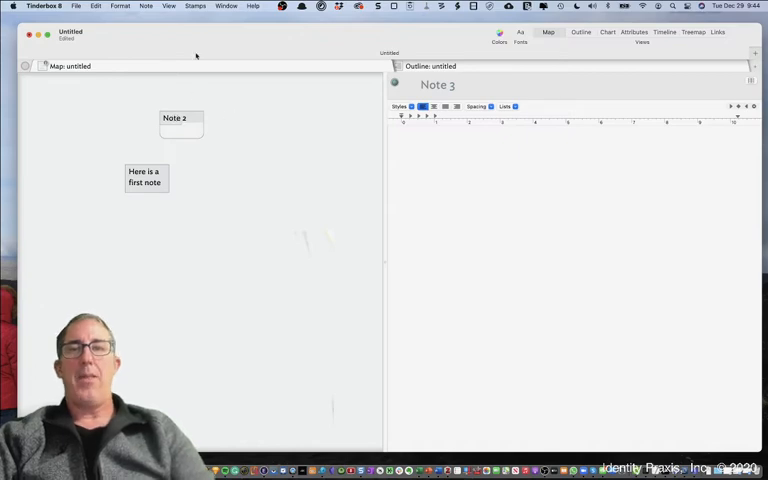
Step: Show the text pane selector above the note title from the Window menu
{"action": "left_click", "coordinate": [226, 6]}
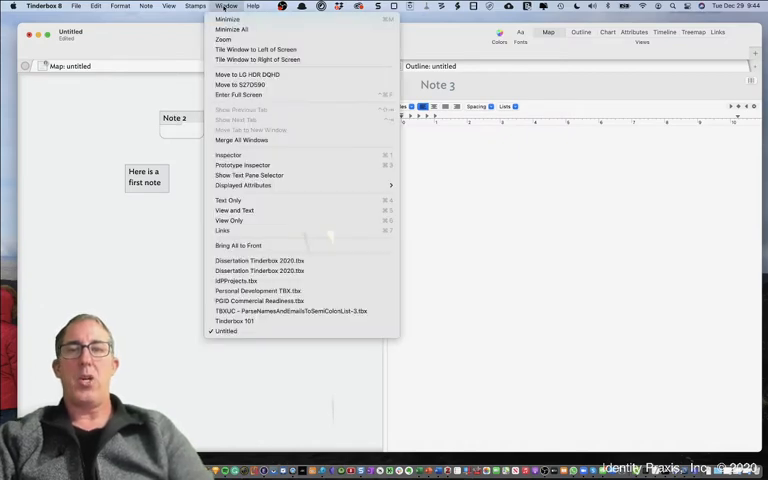
{"action": "mouse_move", "coordinate": [248, 176]}
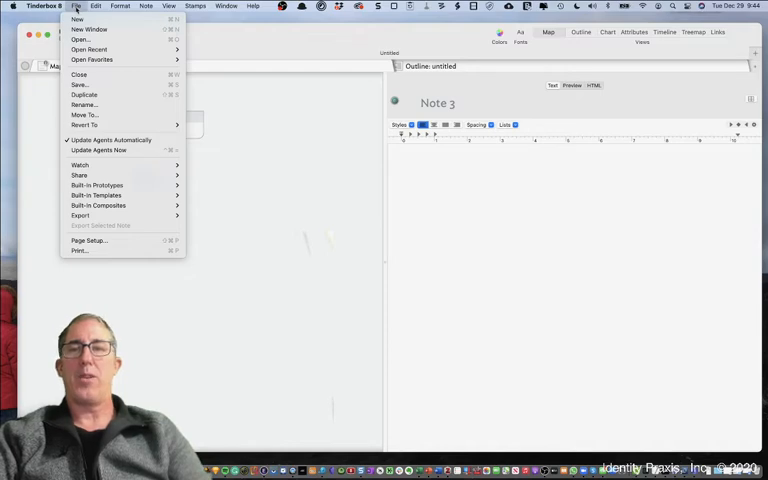
{"action": "mouse_move", "coordinate": [96, 184]}
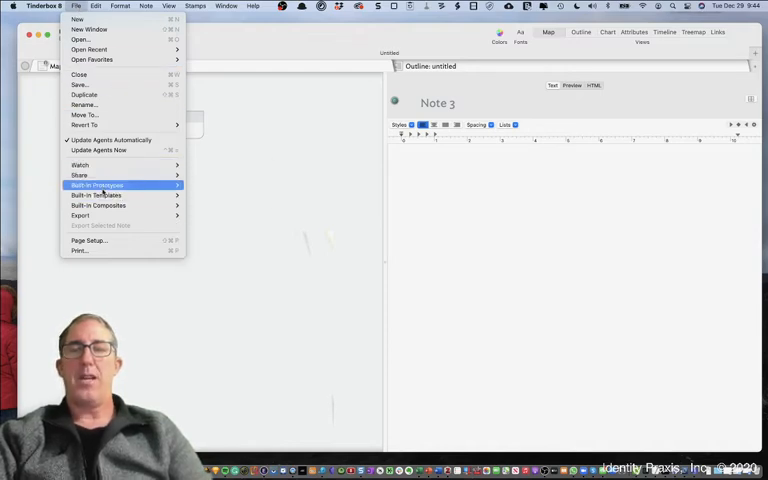
{"action": "mouse_move", "coordinate": [80, 176]}
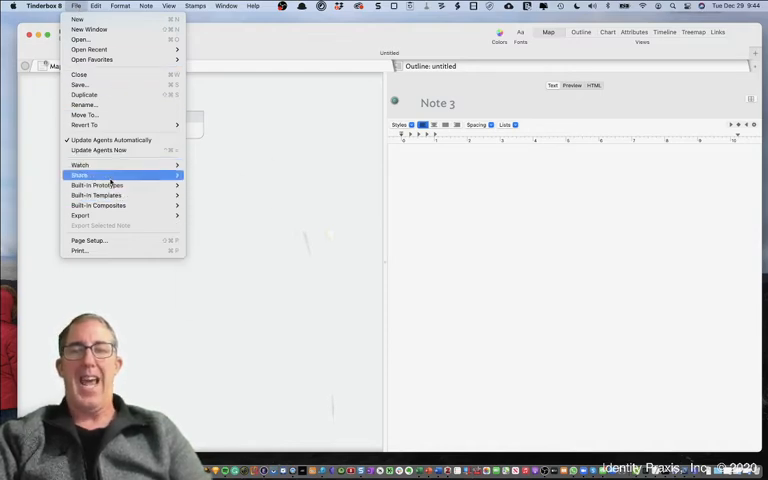
{"action": "mouse_move", "coordinate": [98, 204]}
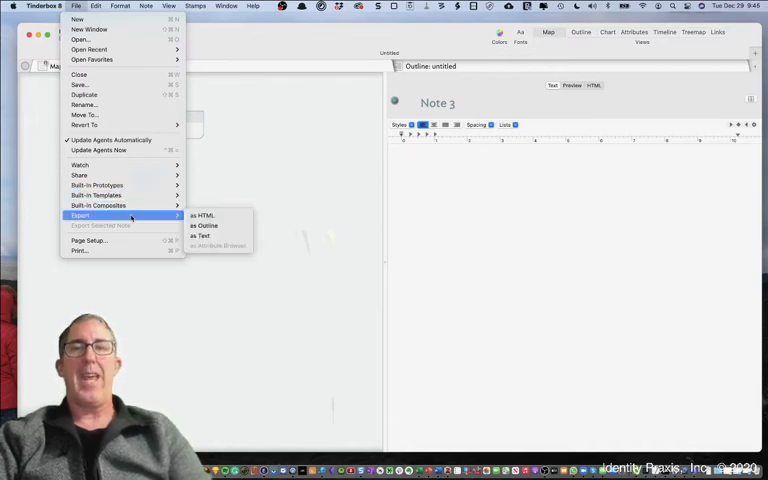
{"action": "left_click", "coordinate": [96, 8]}
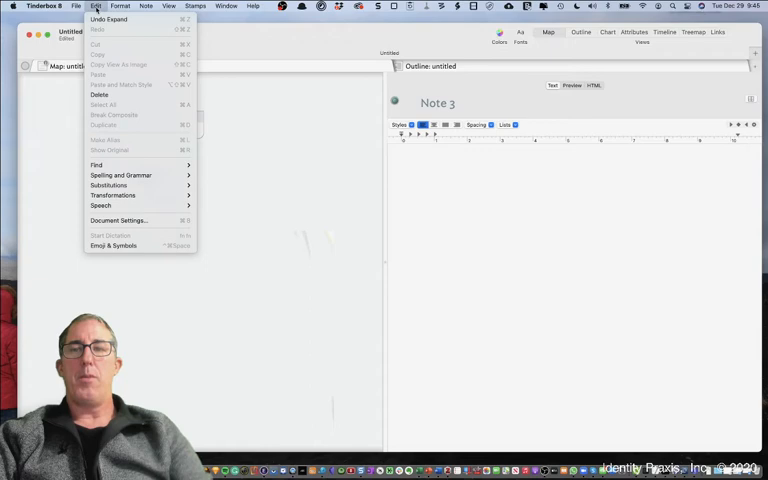
{"action": "mouse_move", "coordinate": [116, 220]}
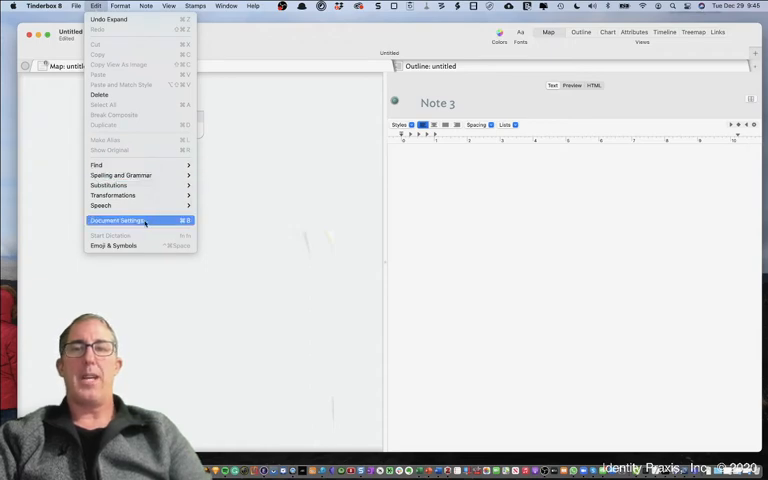
{"action": "left_click", "coordinate": [120, 8]}
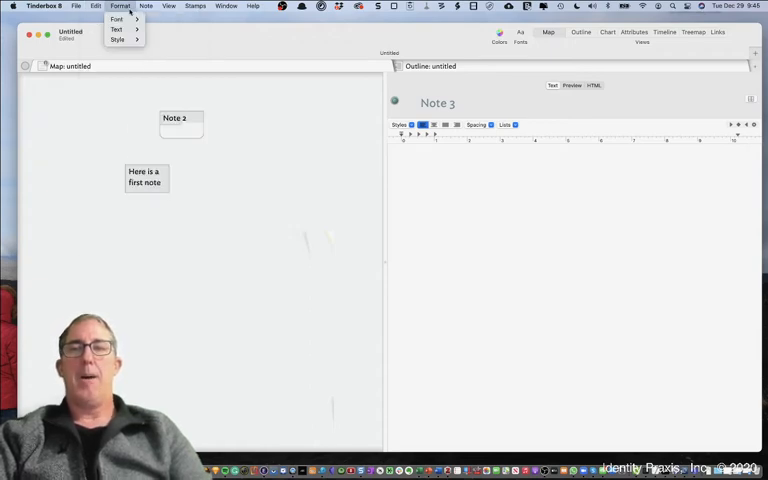
{"action": "mouse_move", "coordinate": [118, 40]}
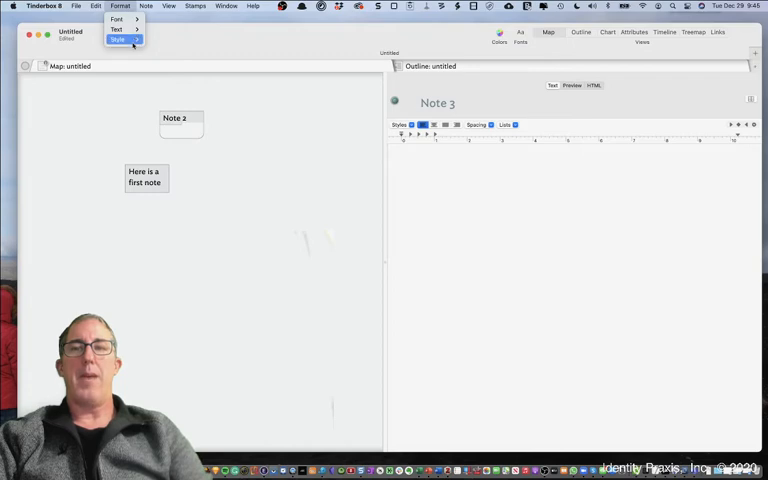
{"action": "left_click", "coordinate": [146, 8]}
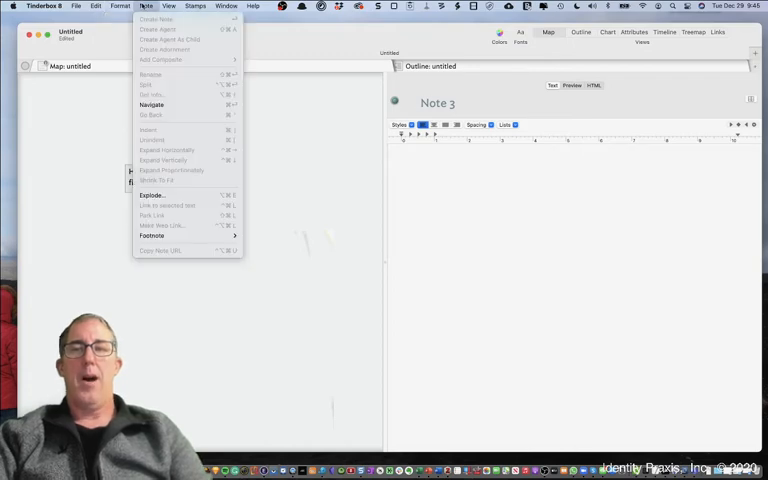
{"action": "mouse_move", "coordinate": [152, 196]}
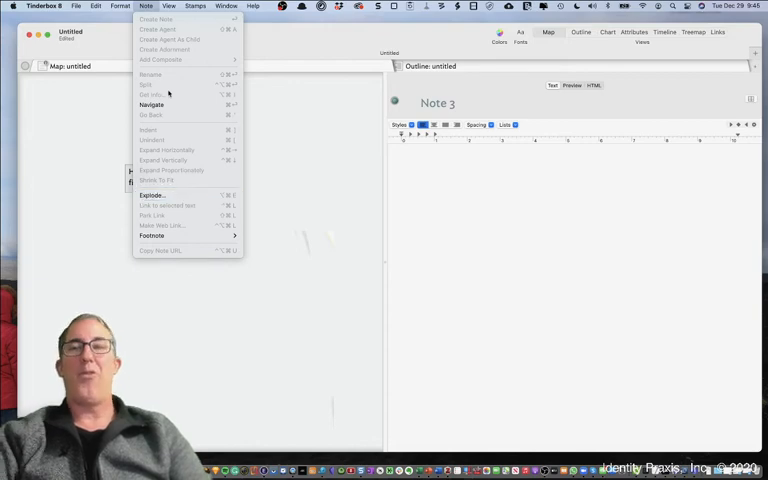
{"action": "left_click", "coordinate": [168, 6]}
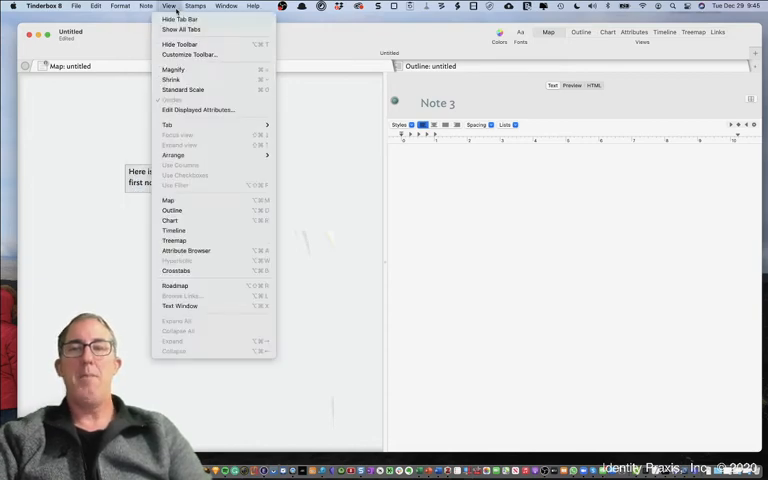
{"action": "mouse_move", "coordinate": [182, 28]}
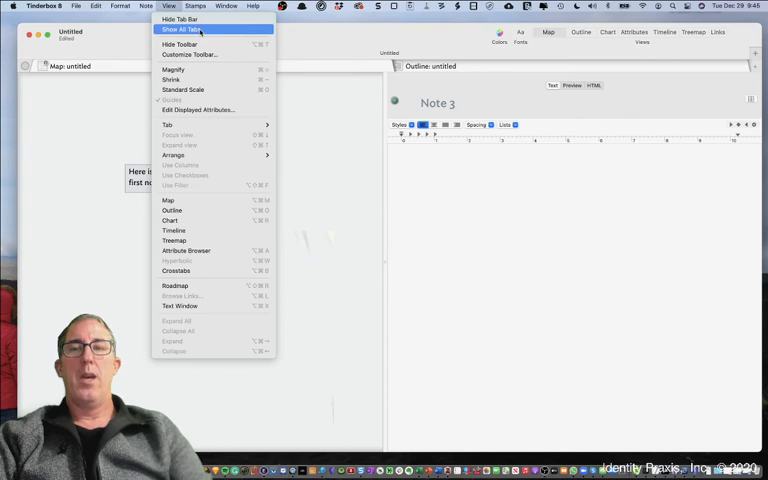
{"action": "left_click", "coordinate": [196, 6]}
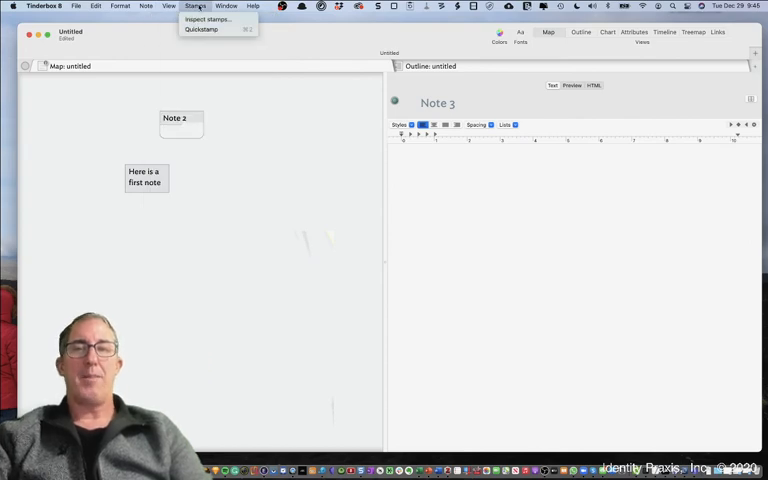
{"action": "left_click", "coordinate": [224, 6]}
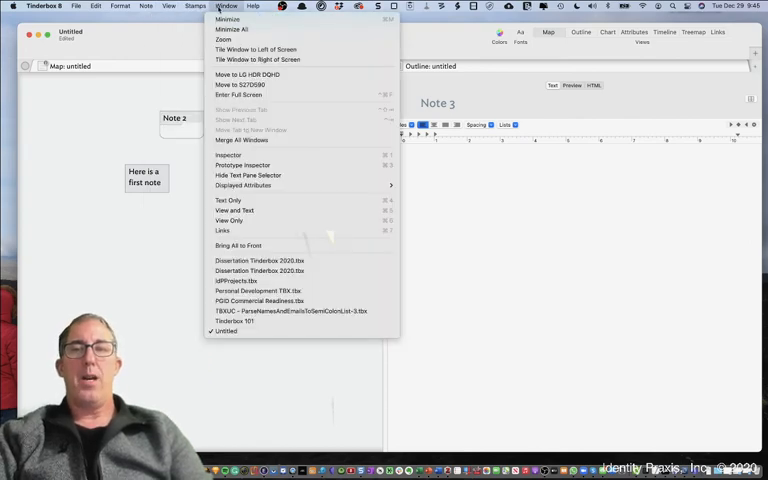
{"action": "mouse_move", "coordinate": [260, 292]}
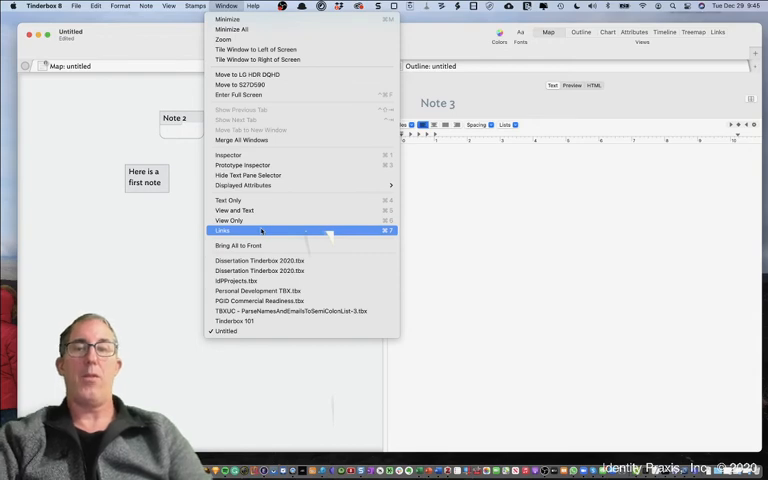
Step: Show the links pane below the text and select 'Here is a first note'
{"action": "left_click", "coordinate": [222, 232]}
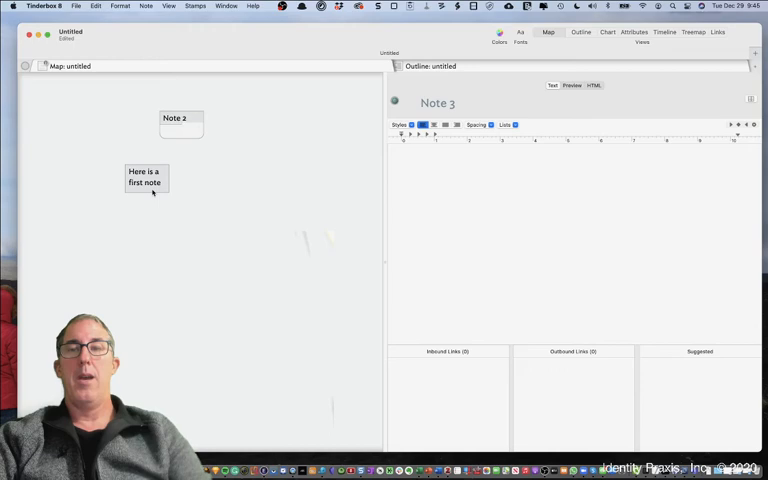
{"action": "left_click", "coordinate": [146, 176]}
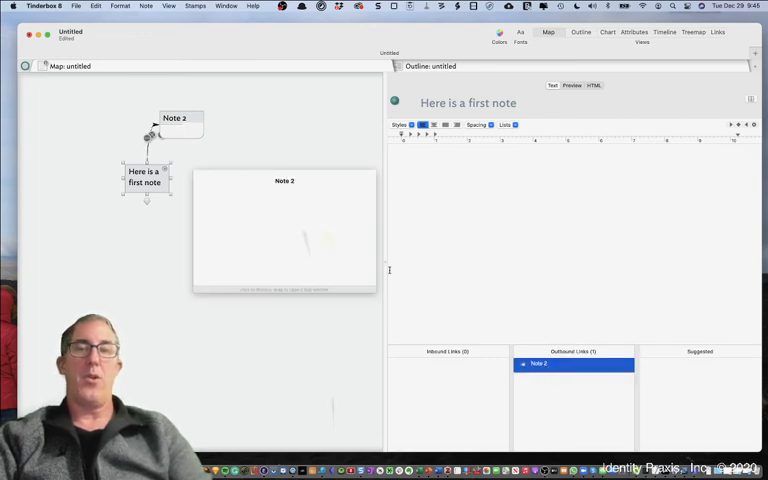
Step: Link 'Here is a first note' to Note 2 so it appears in its outbound links
{"action": "left_click", "coordinate": [240, 134]}
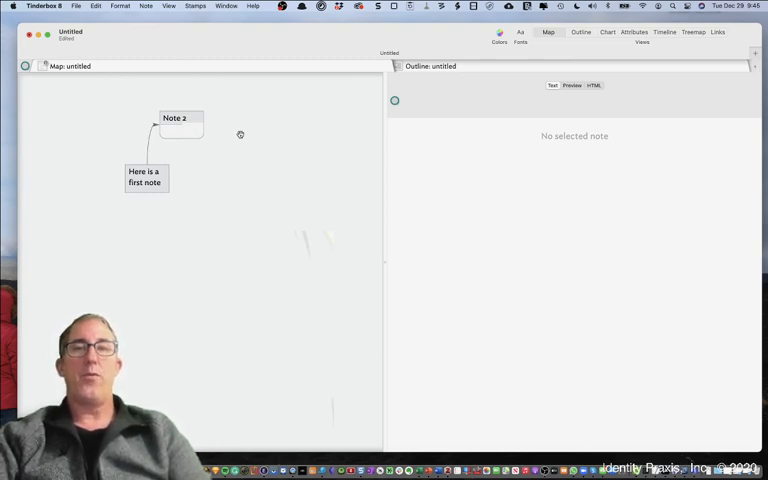
{"action": "mouse_move", "coordinate": [248, 128]}
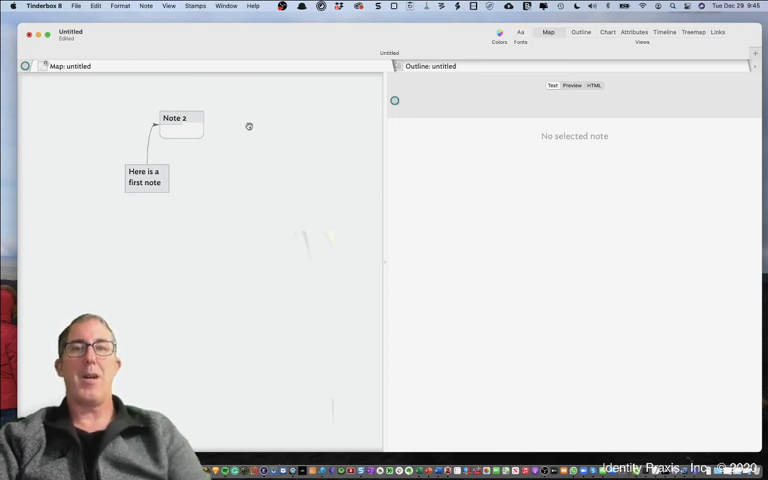